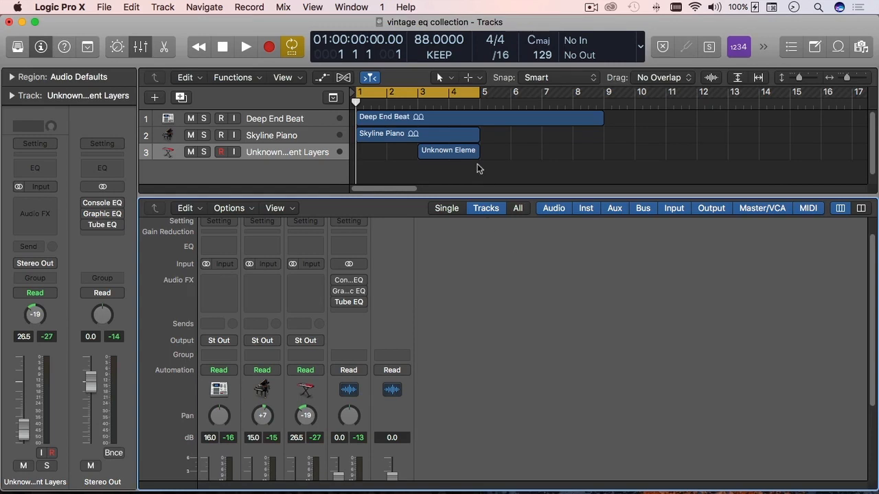
pyautogui.moveTo(510, 269)
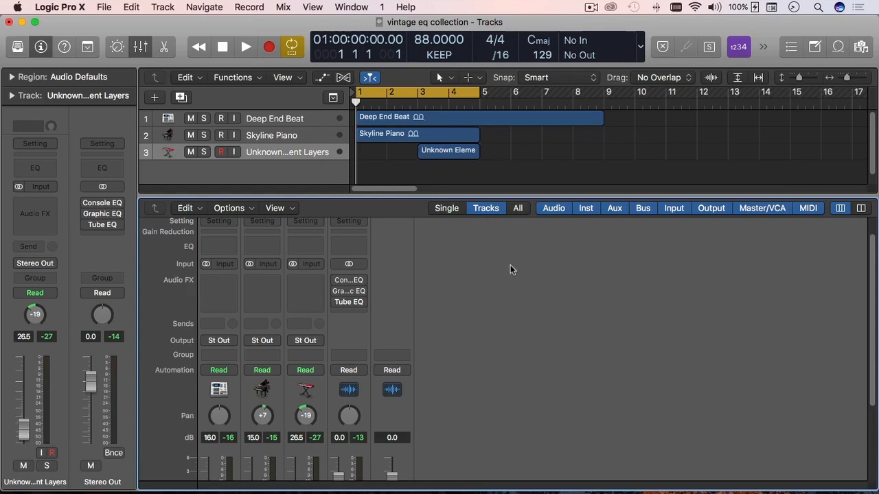
# Audition the song, stop playback, and open the Stereo Out's Vintage Console EQ.
pyautogui.click(245, 46)
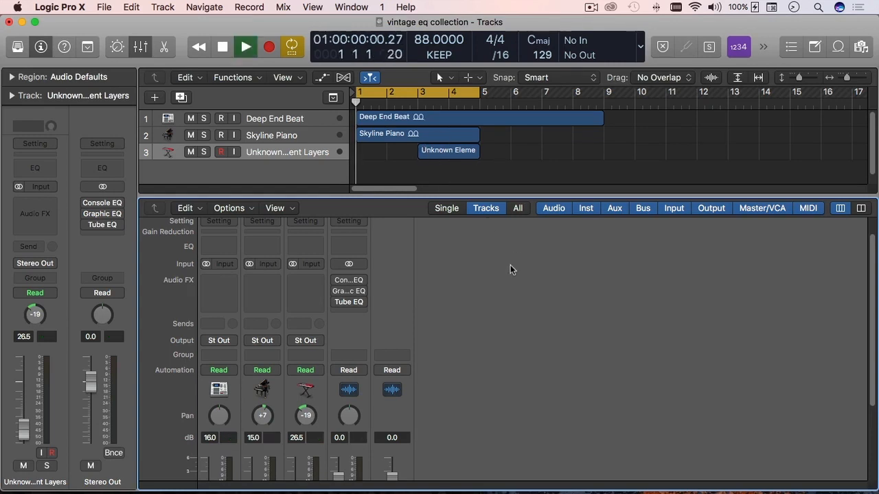
pyautogui.click(245, 47)
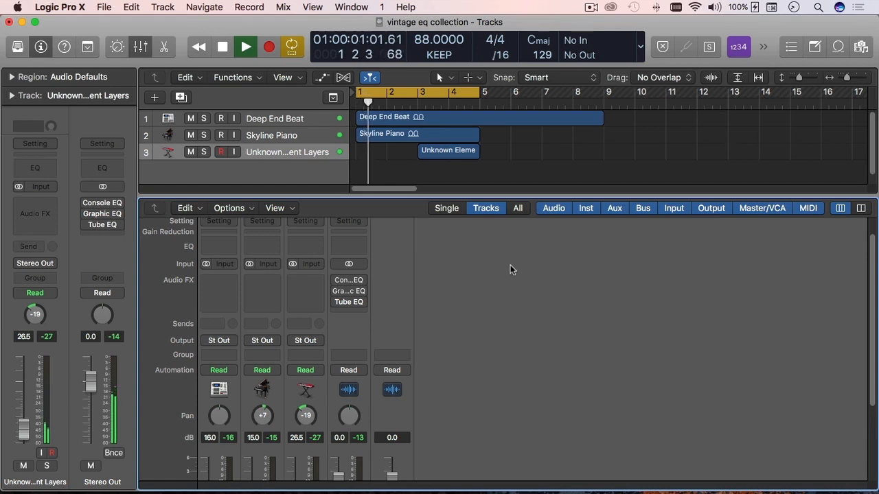
pyautogui.click(222, 46)
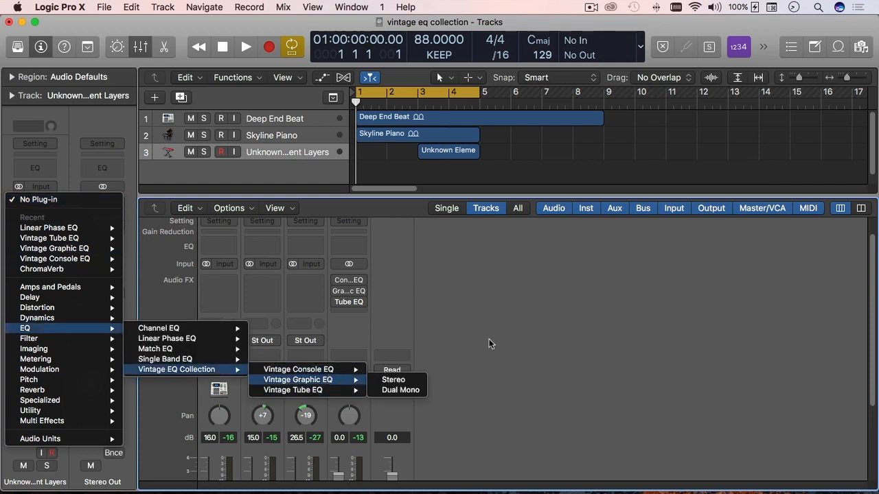
pyautogui.click(392, 379)
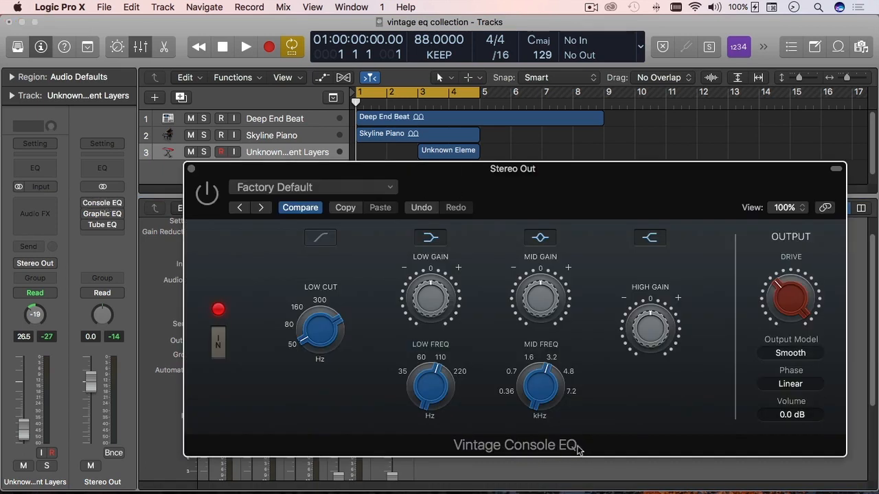
pyautogui.moveTo(607, 211)
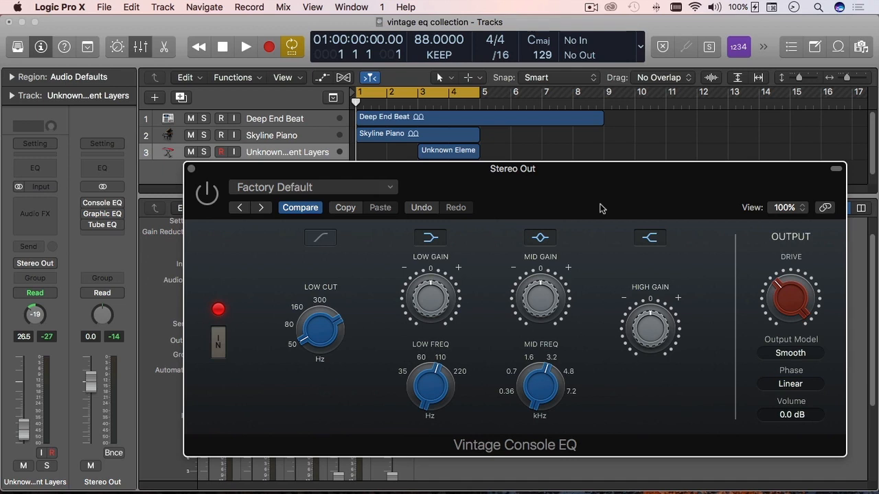
pyautogui.moveTo(597, 300)
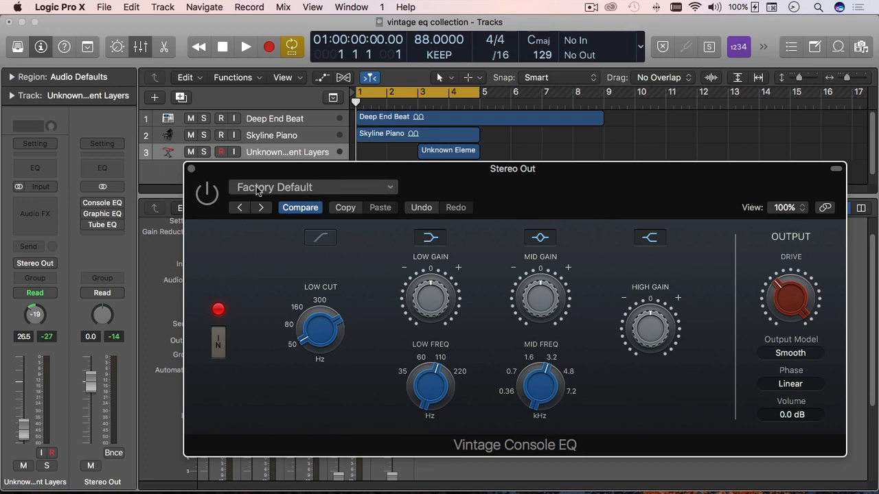
pyautogui.moveTo(717, 233)
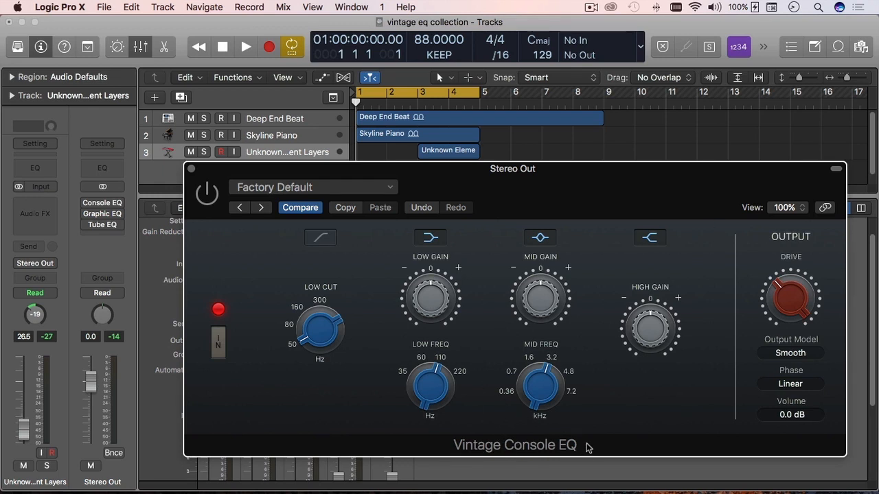
pyautogui.moveTo(661, 428)
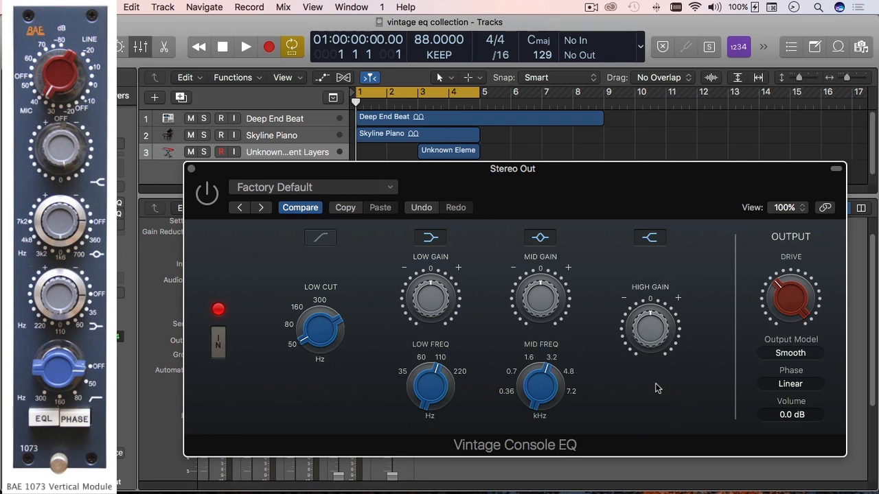
pyautogui.moveTo(674, 403)
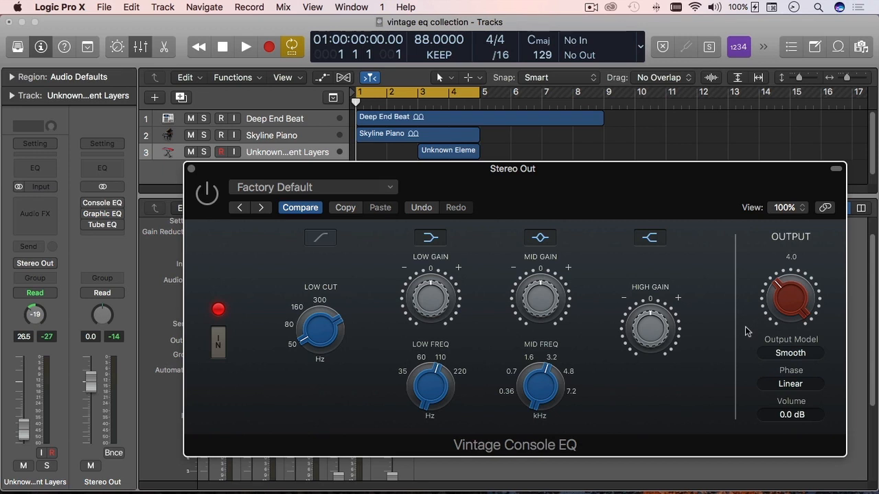
pyautogui.moveTo(757, 326)
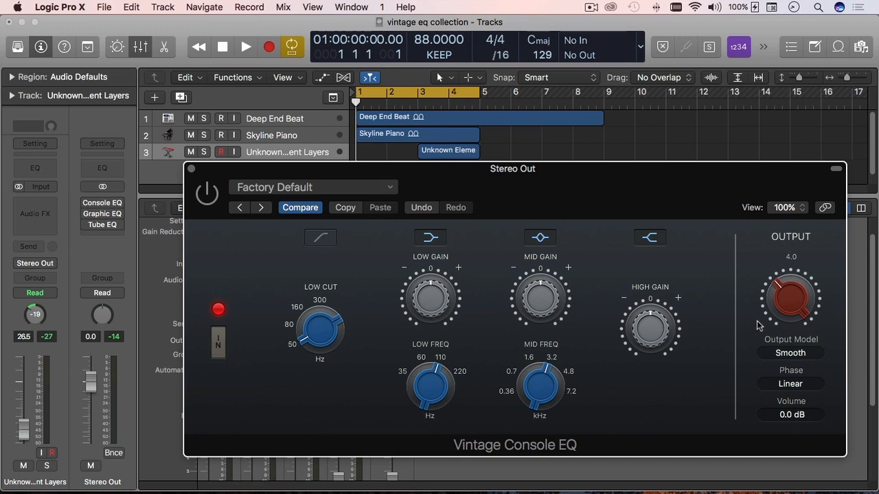
pyautogui.moveTo(748, 321)
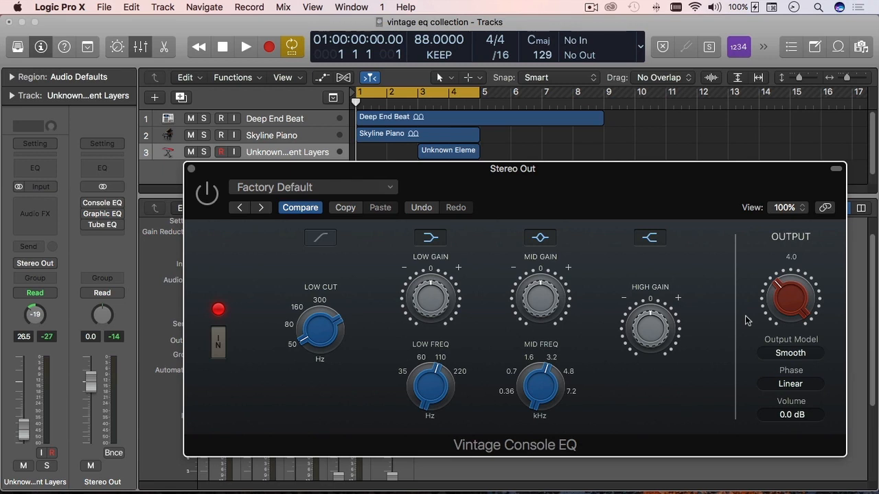
pyautogui.moveTo(786, 316)
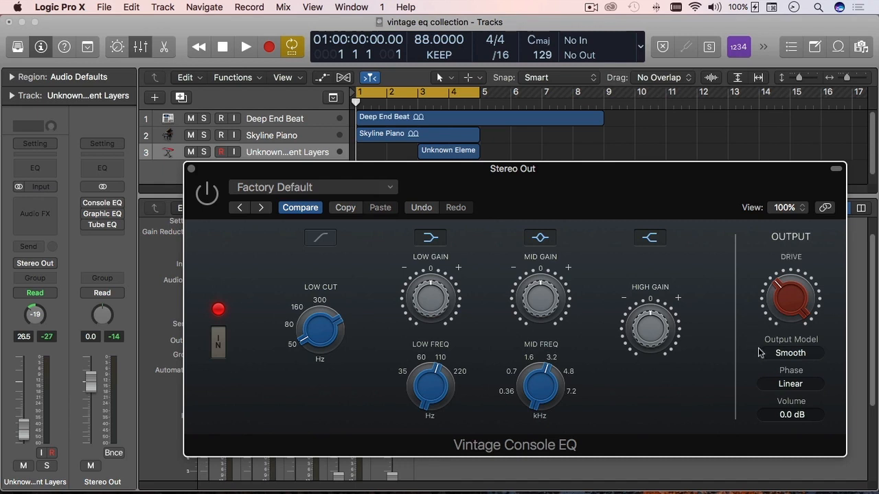
pyautogui.moveTo(830, 353)
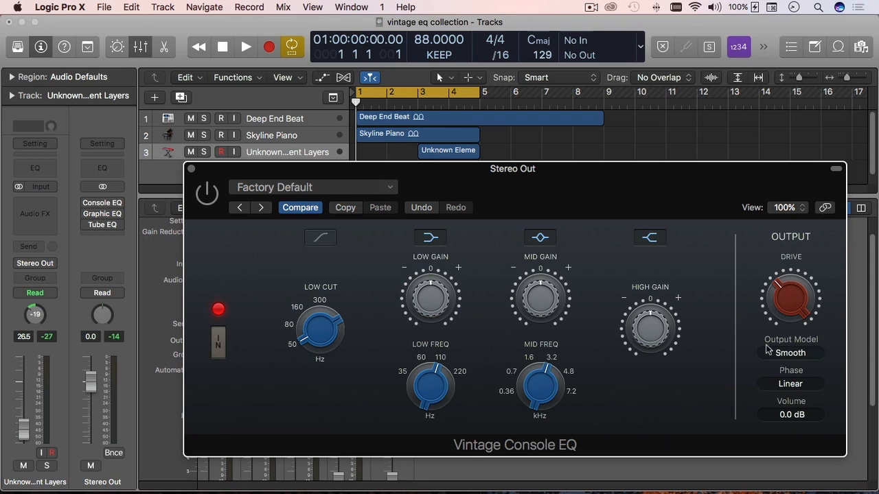
# Keep Smooth as the output model and set the phase to Natural.
pyautogui.click(790, 352)
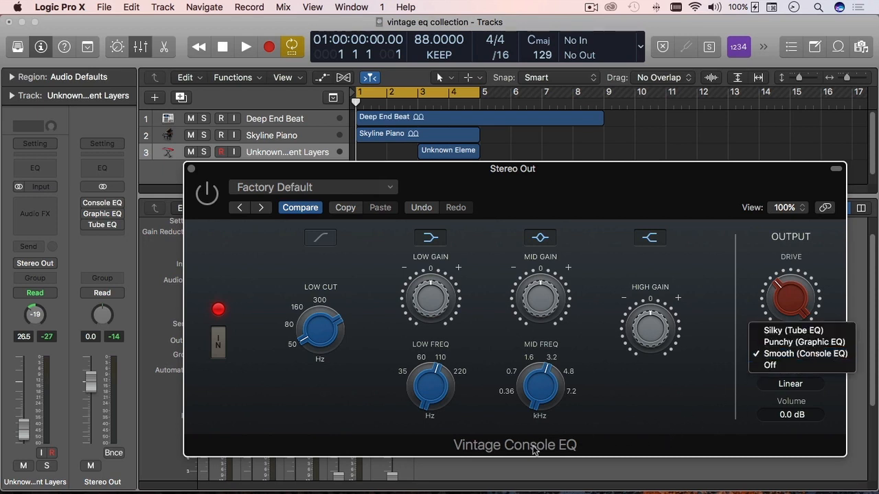
pyautogui.moveTo(717, 396)
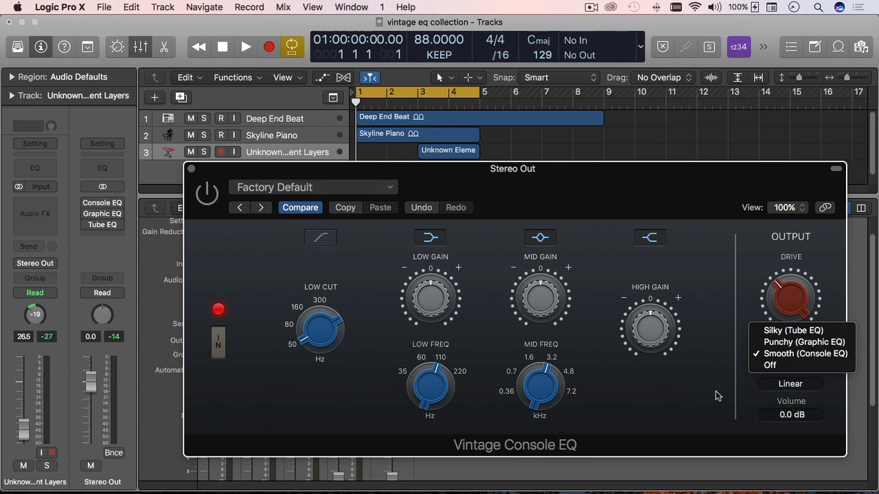
pyautogui.moveTo(804, 341)
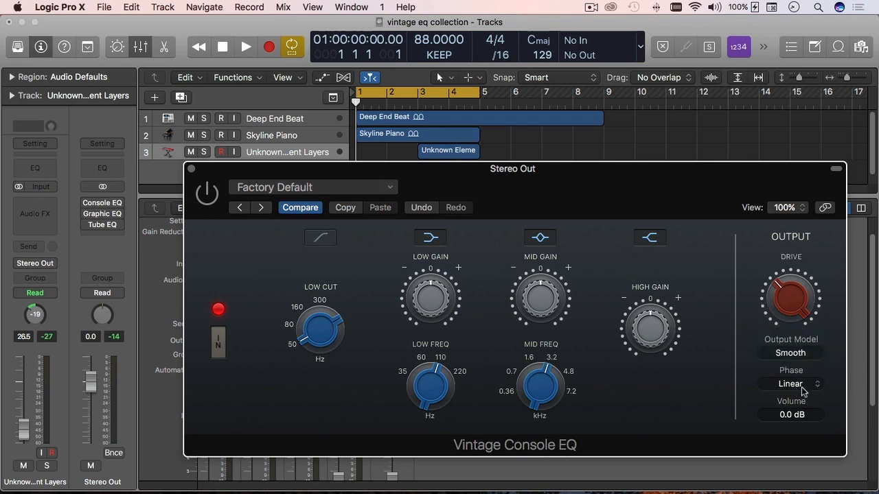
pyautogui.click(790, 384)
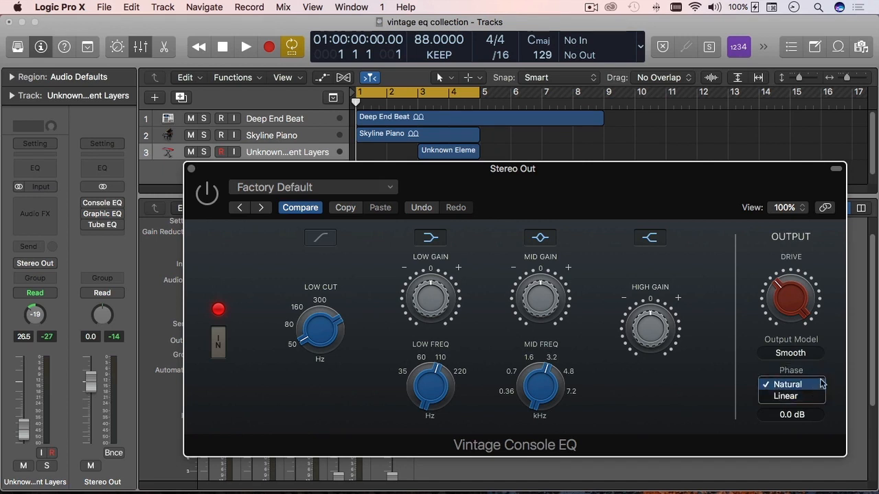
pyautogui.click(787, 383)
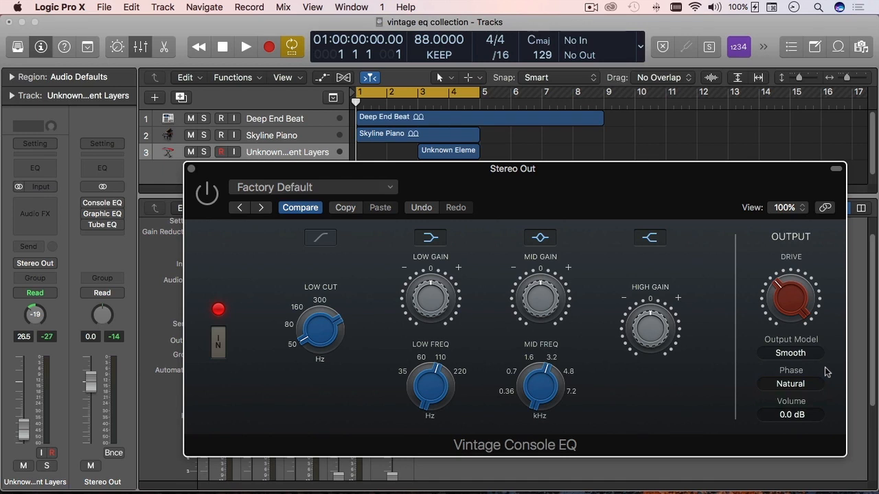
pyautogui.click(790, 383)
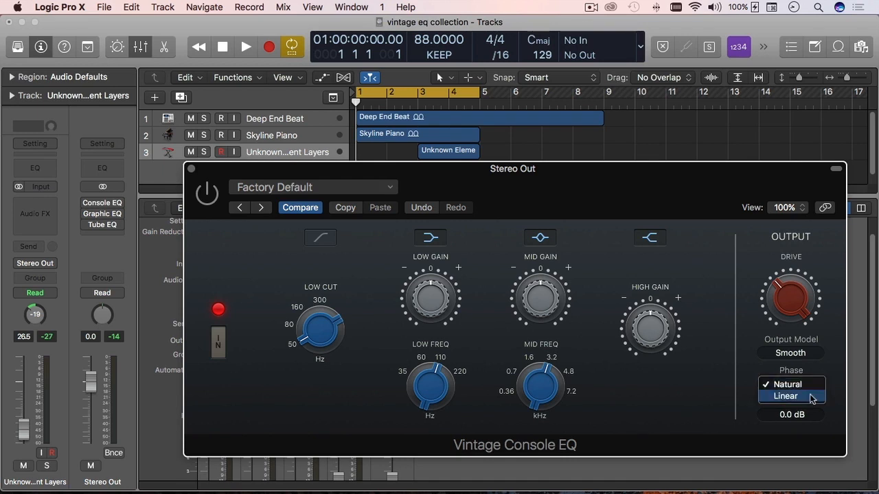
pyautogui.click(788, 384)
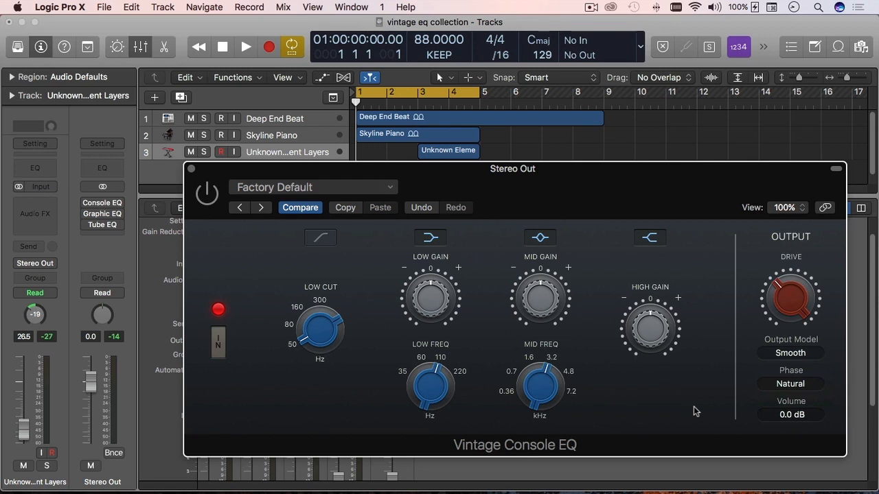
pyautogui.moveTo(813, 384)
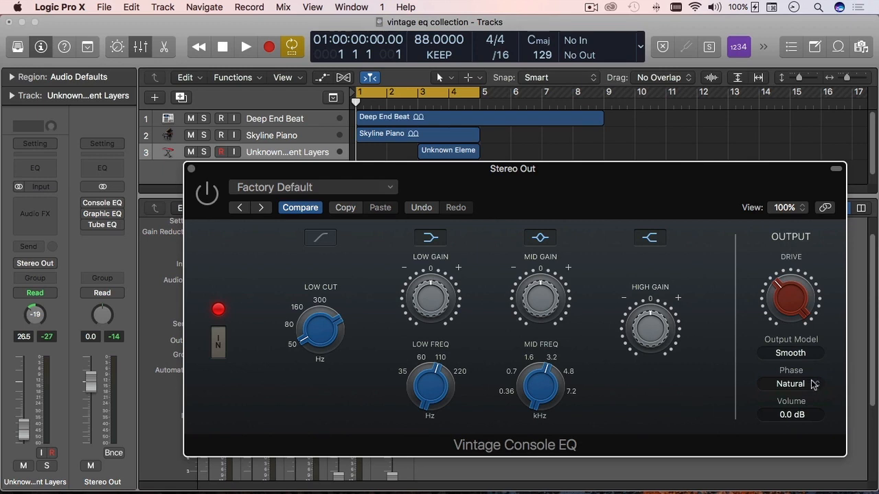
pyautogui.moveTo(642, 437)
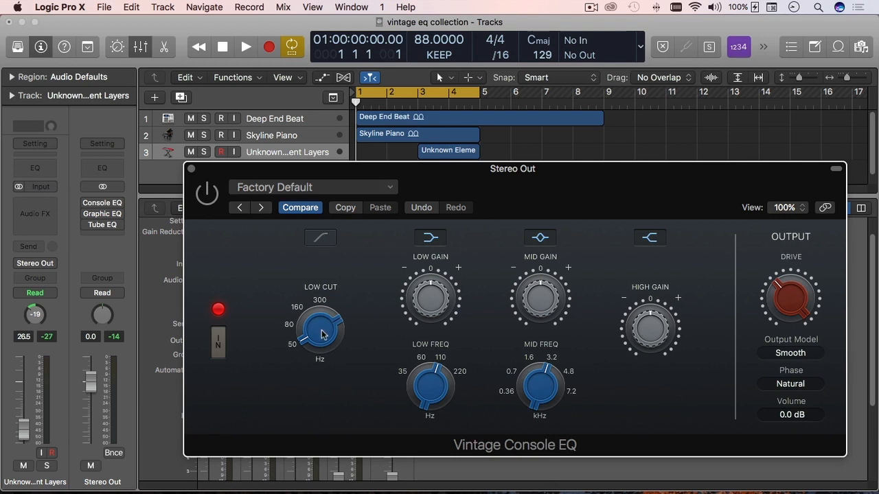
# Sweep the low cut between 50 and 272 Hz and back, then retune low frequency to 90 Hz.
pyautogui.moveTo(321, 333); pyautogui.dragTo(313, 338)
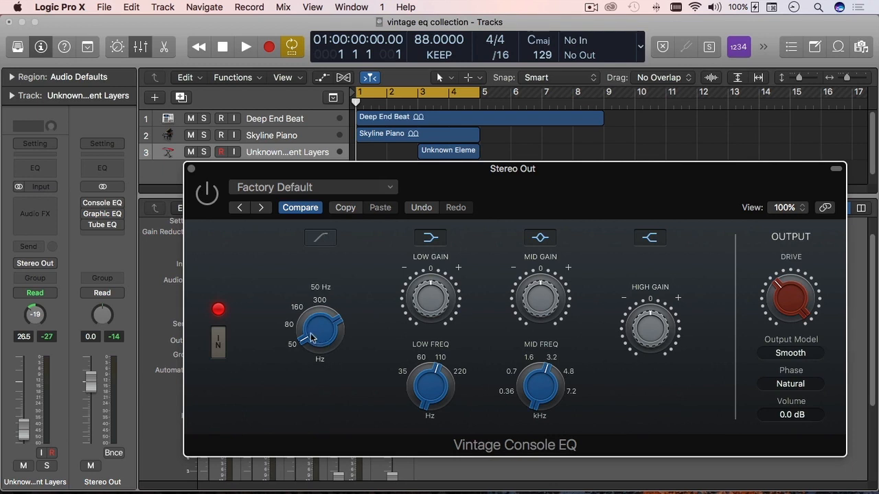
pyautogui.moveTo(313, 345)
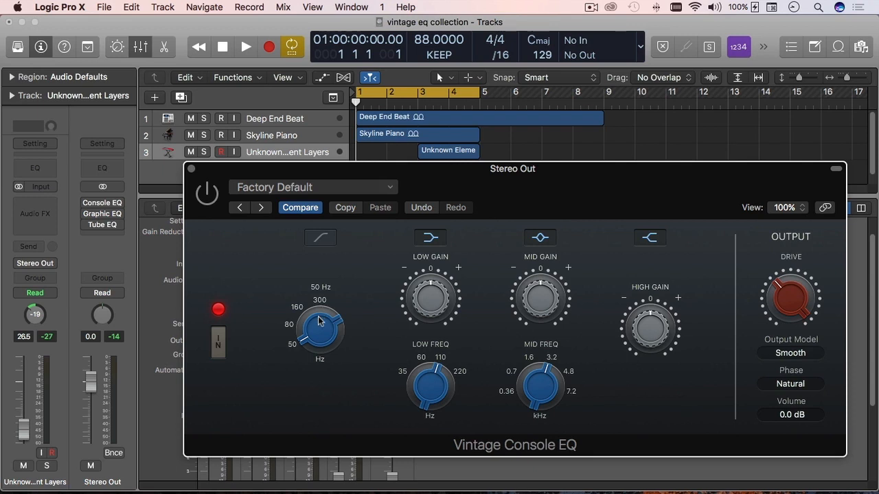
pyautogui.moveTo(319, 333); pyautogui.dragTo(299, 347)
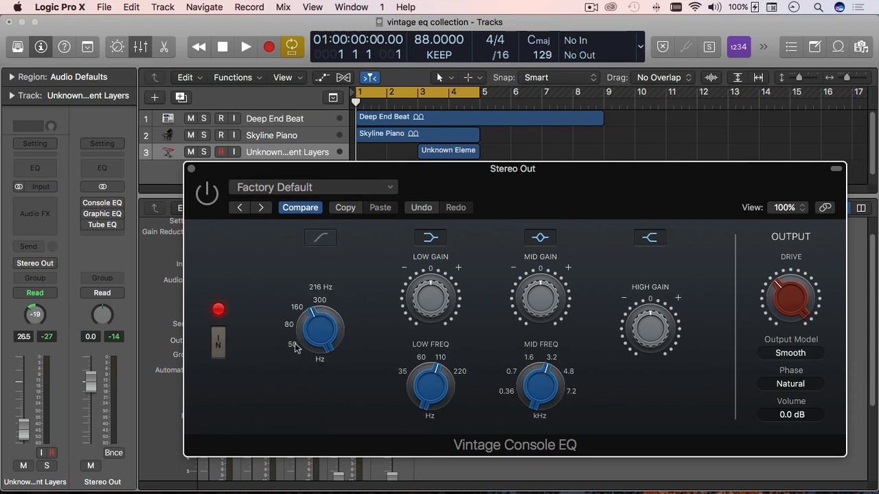
pyautogui.moveTo(319, 329); pyautogui.dragTo(319, 302)
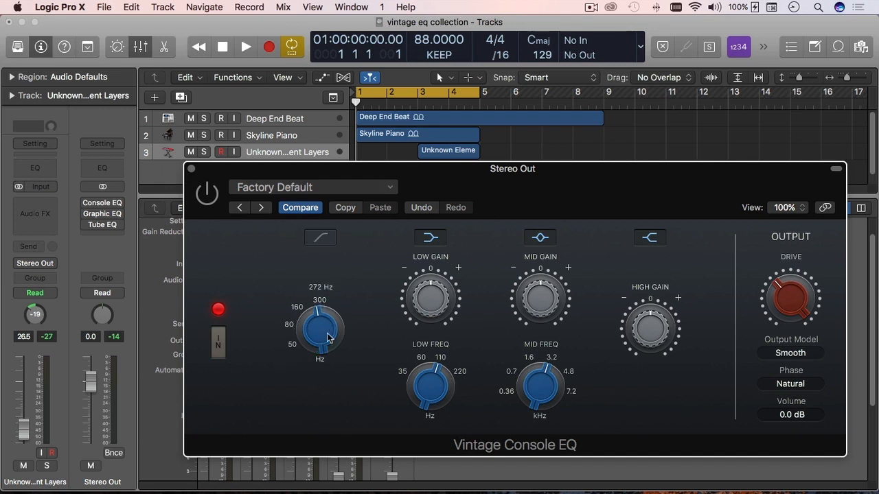
pyautogui.moveTo(320, 329); pyautogui.dragTo(316, 353)
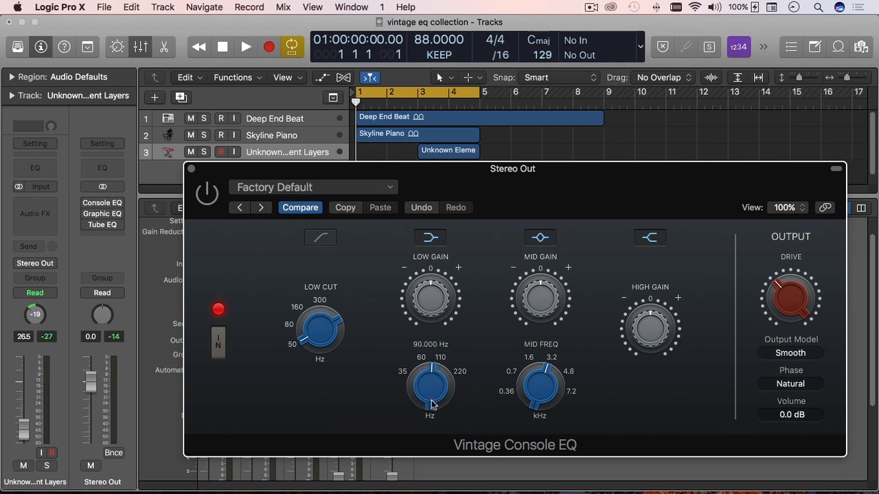
pyautogui.moveTo(430, 384); pyautogui.dragTo(427, 379)
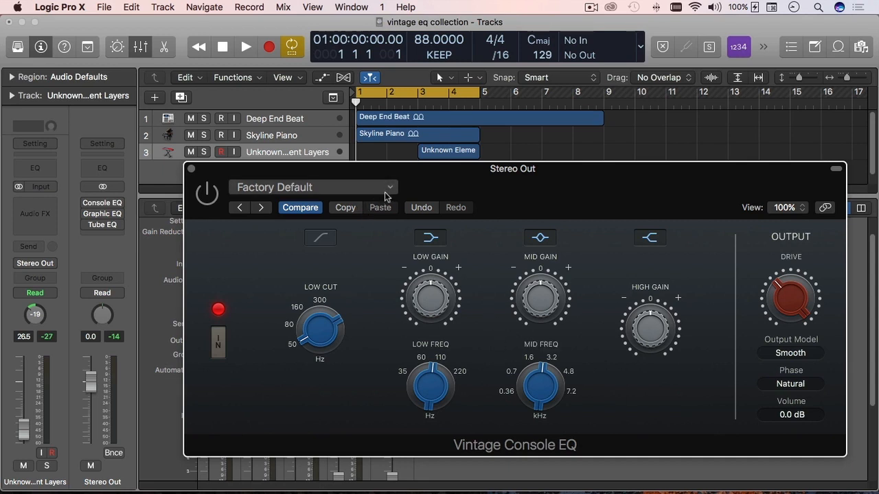
pyautogui.click(389, 187)
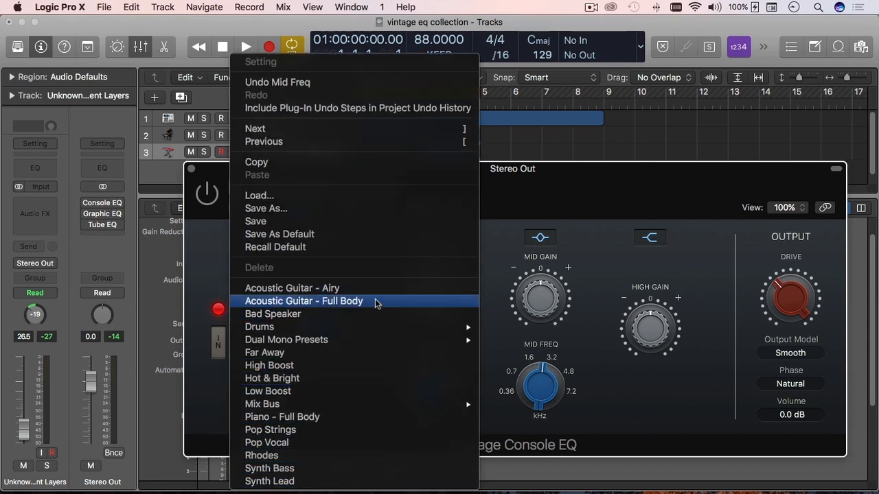
pyautogui.moveTo(375, 313)
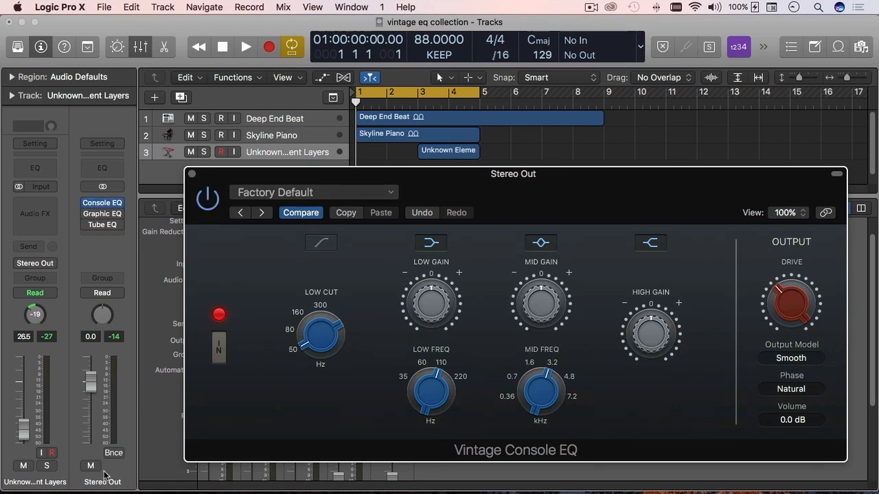
pyautogui.moveTo(377, 139)
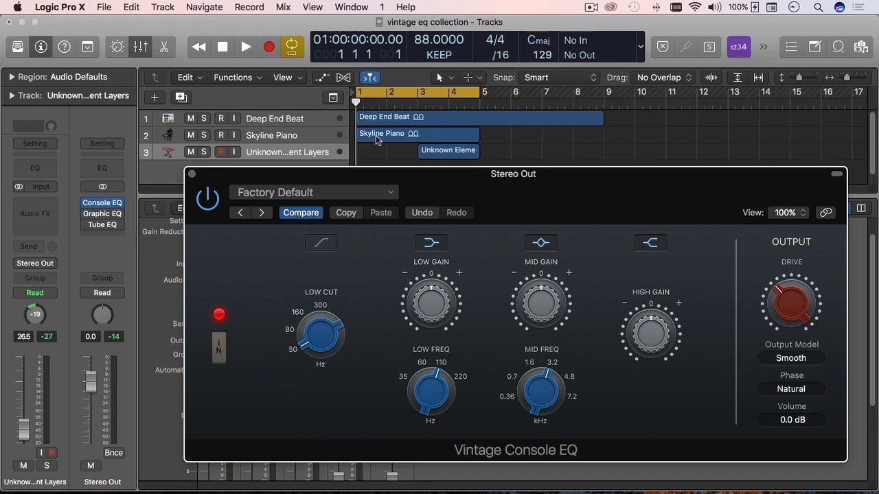
pyautogui.moveTo(432, 165)
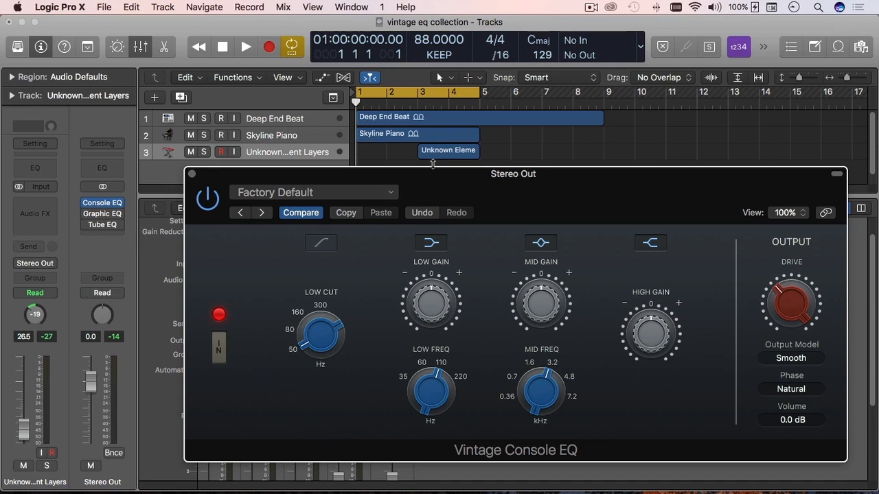
pyautogui.moveTo(429, 147)
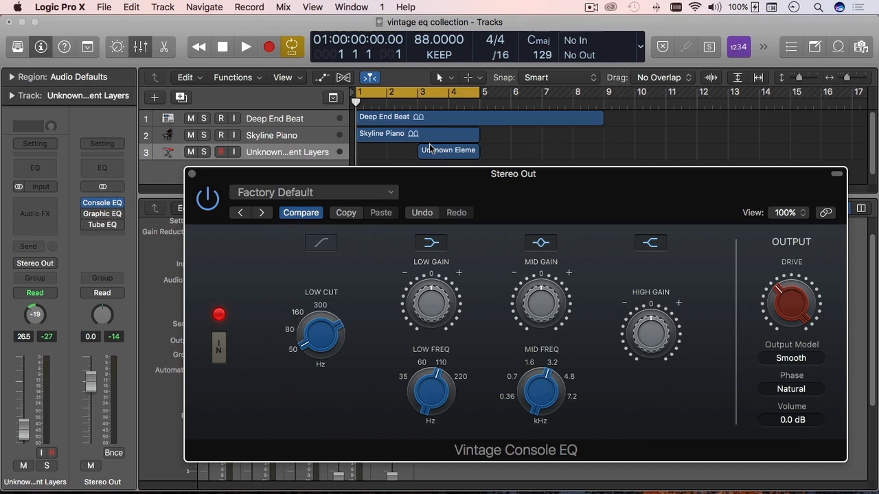
pyautogui.moveTo(520, 190)
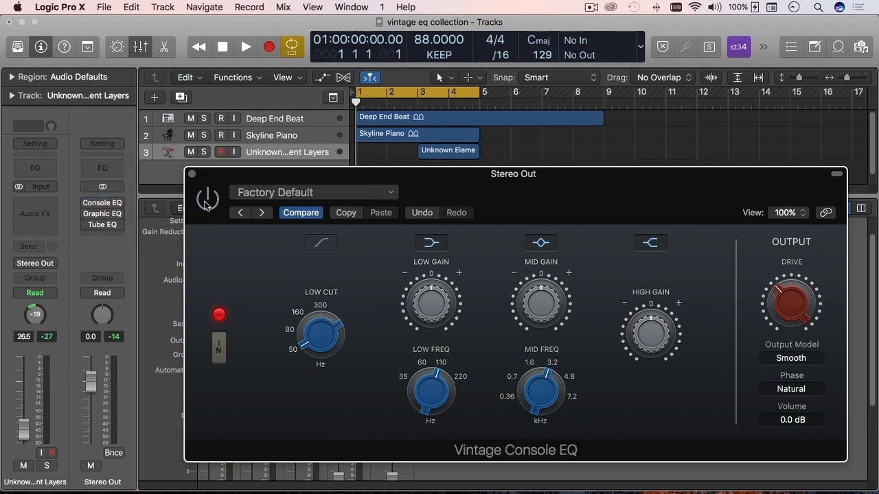
# Start playback and engage the low cut filter at 174 Hz.
pyautogui.click(245, 46)
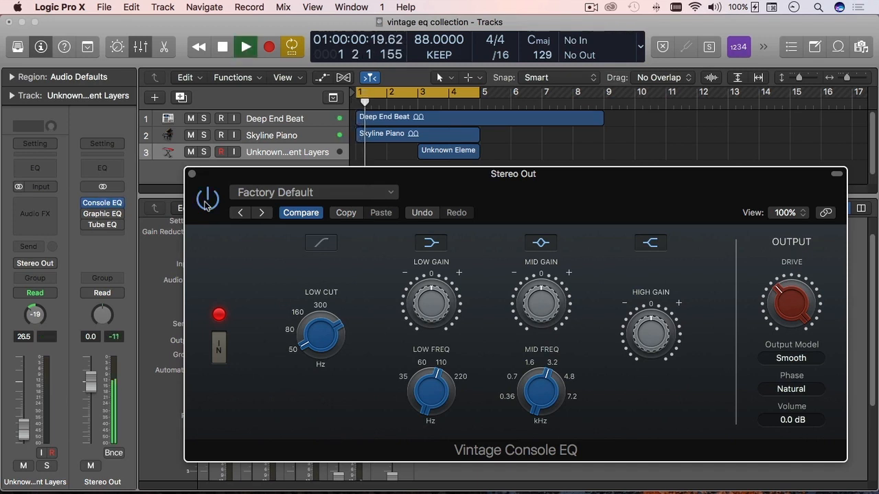
pyautogui.click(246, 46)
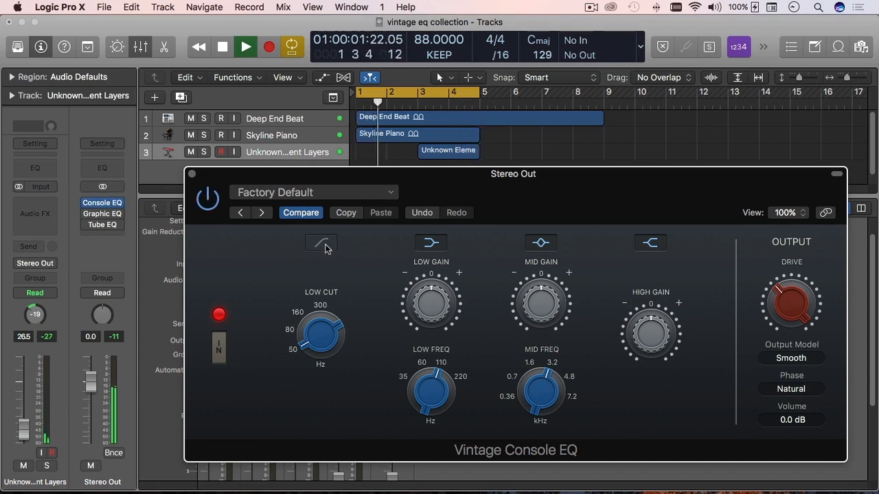
pyautogui.click(321, 243)
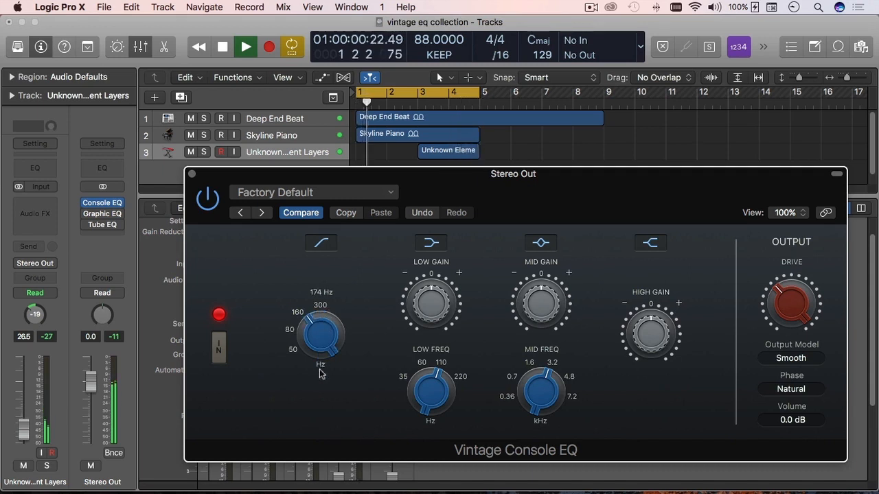
# Raise the low cut to 300 Hz, switch low cut off, and adjust the low band gain.
pyautogui.moveTo(319, 333); pyautogui.dragTo(330, 315)
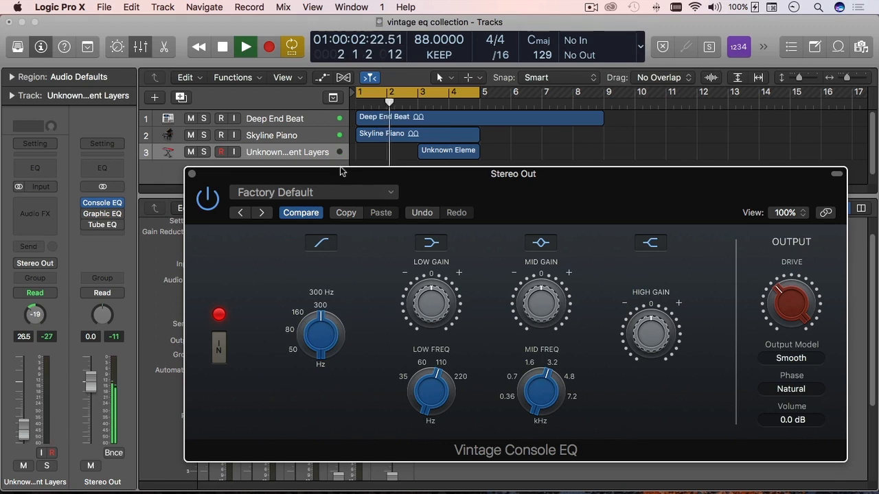
pyautogui.click(321, 242)
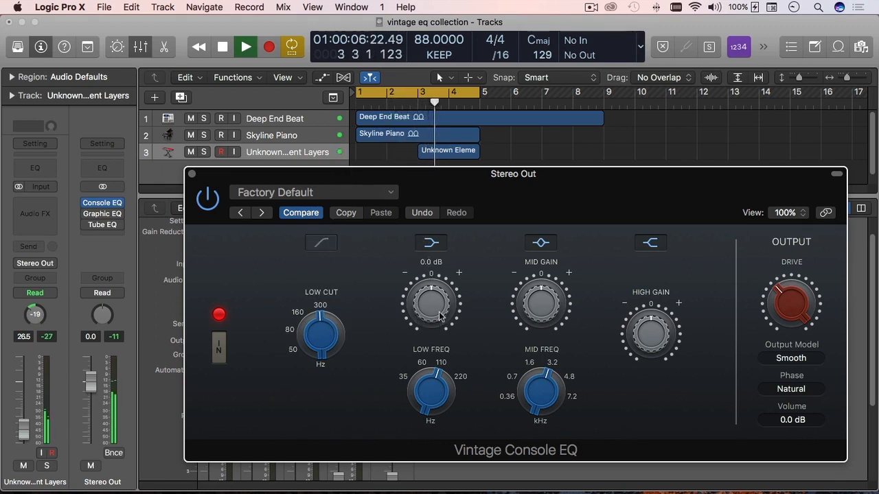
pyautogui.moveTo(431, 302); pyautogui.dragTo(444, 285)
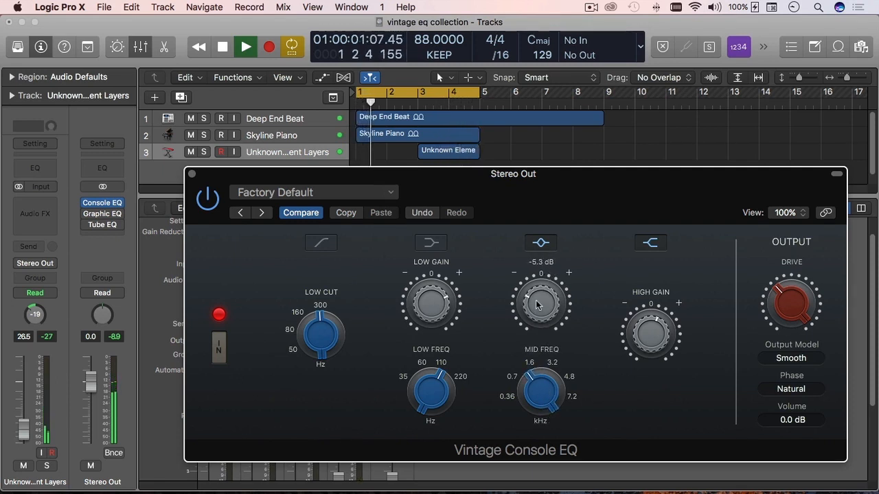
# Bring mid gain back near 0 dB and turn the drive down.
pyautogui.moveTo(541, 302); pyautogui.dragTo(541, 282)
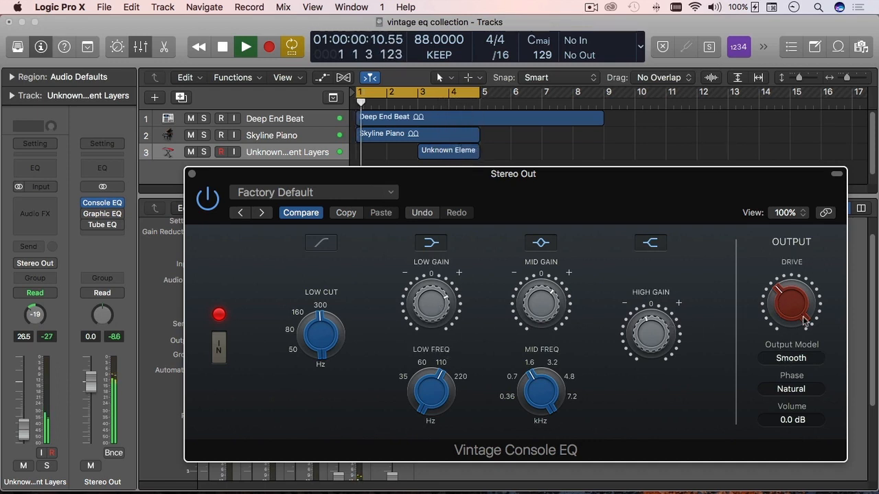
pyautogui.moveTo(791, 295); pyautogui.dragTo(800, 275)
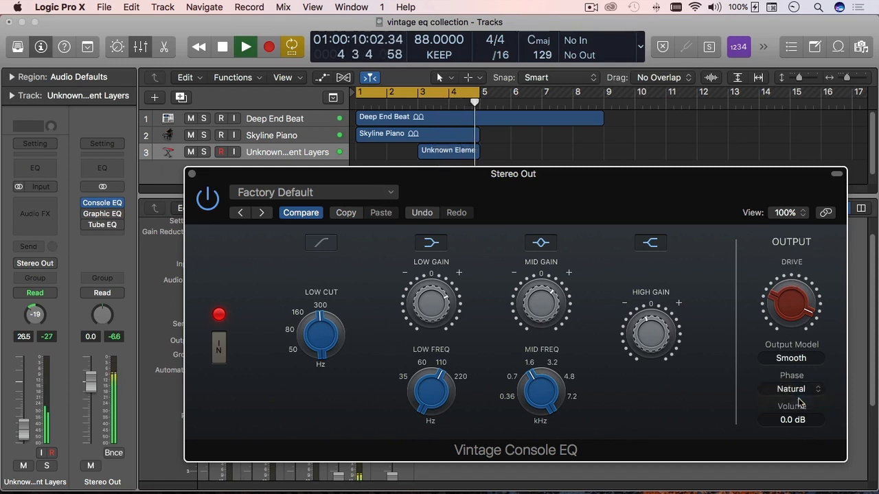
# Toggle the phase mode and browse the output model list, keeping Smooth.
pyautogui.click(791, 388)
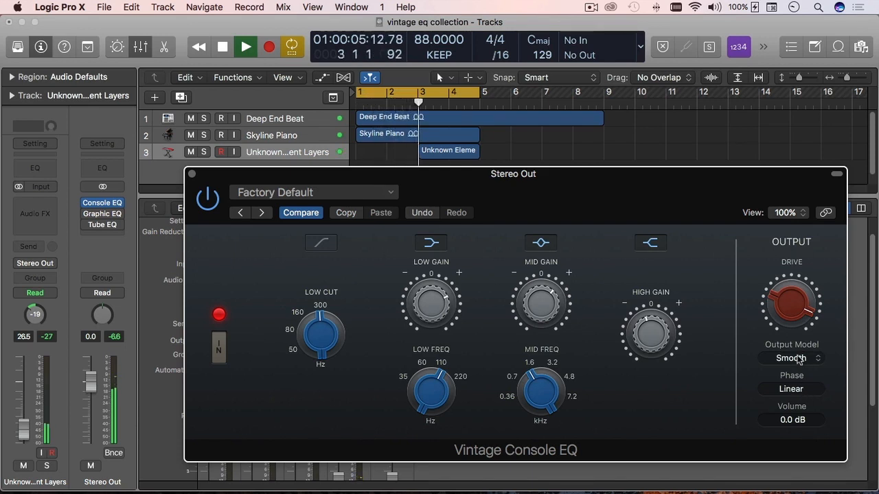
pyautogui.click(791, 358)
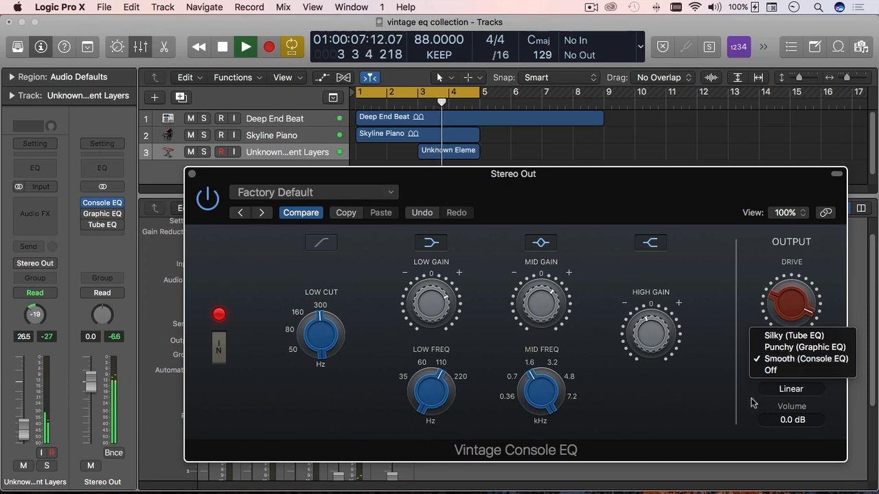
pyautogui.click(802, 359)
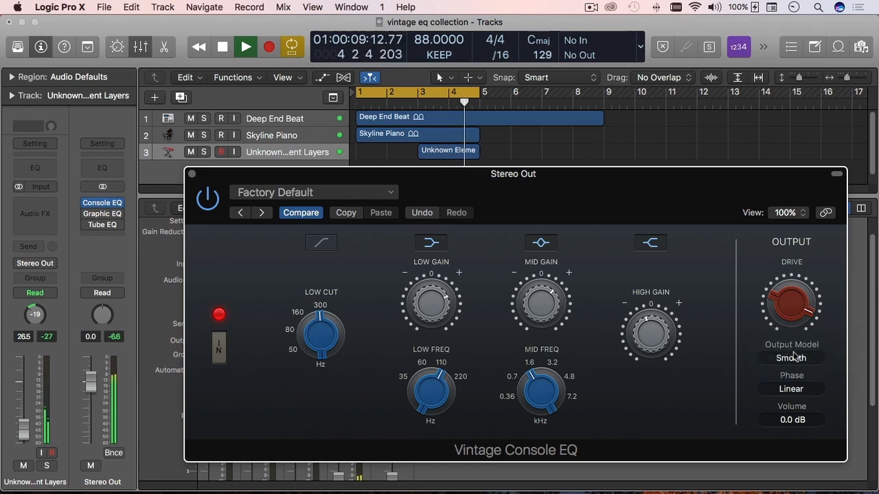
pyautogui.click(791, 357)
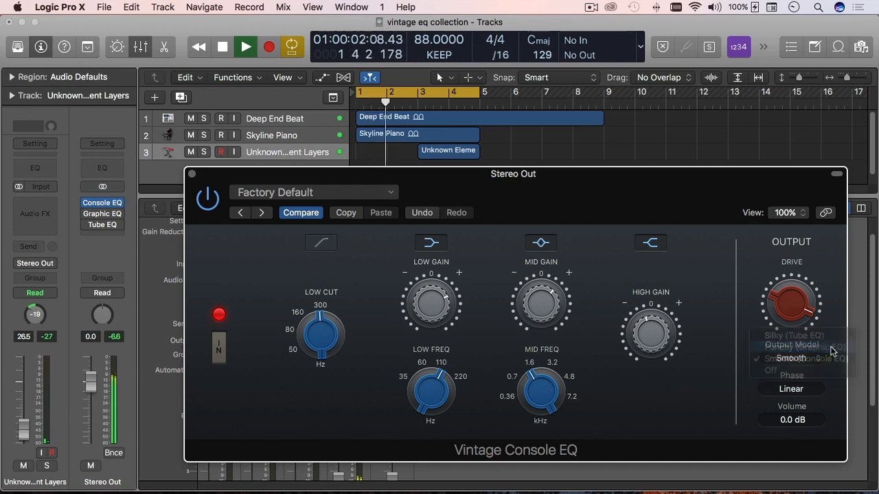
pyautogui.click(790, 347)
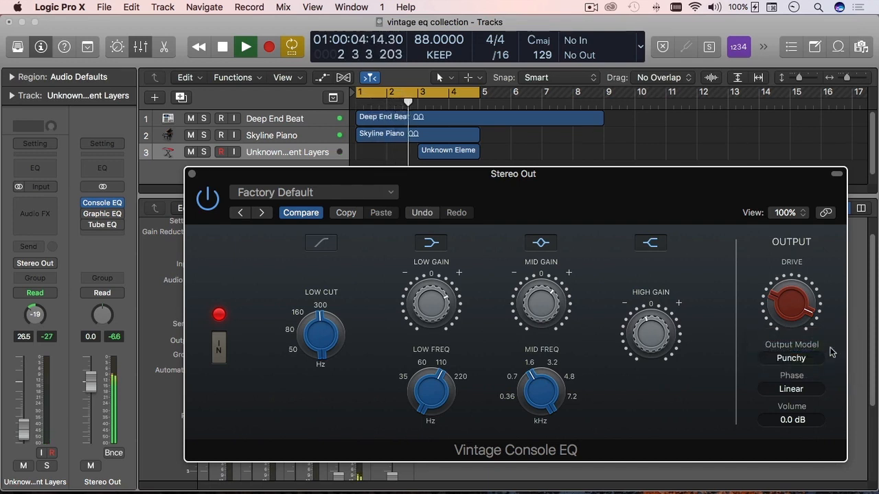
# Raise drive to 8.2, choose the Silky output model, and stop playback.
pyautogui.moveTo(791, 302); pyautogui.dragTo(791, 288)
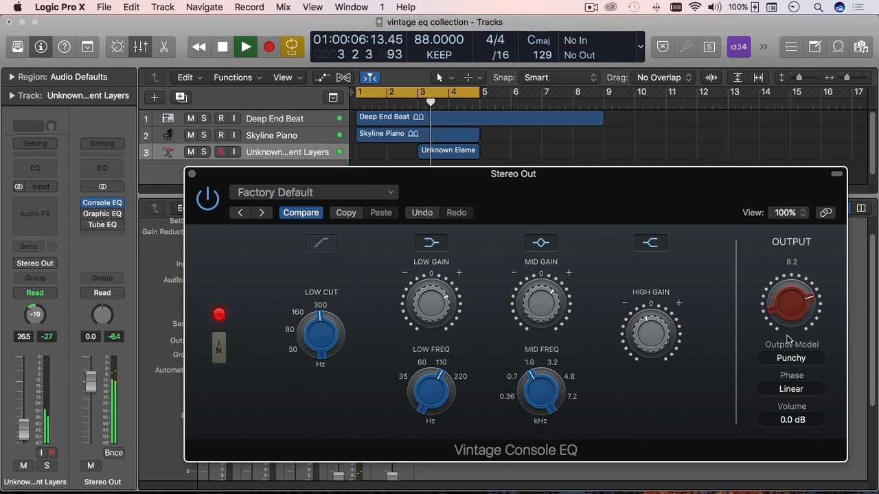
pyautogui.click(791, 357)
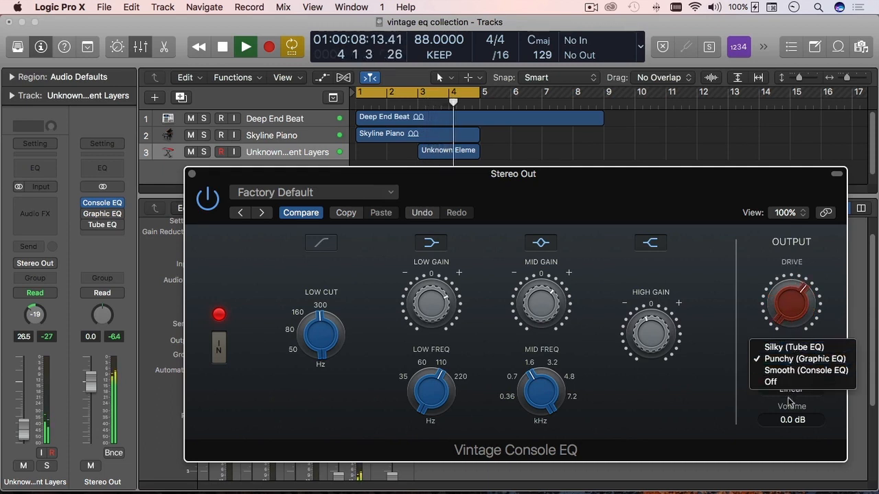
pyautogui.click(803, 358)
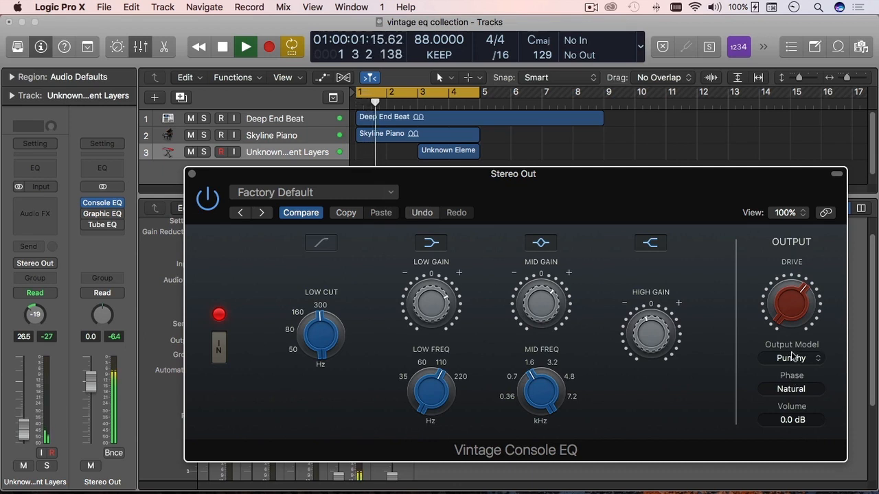
pyautogui.click(791, 357)
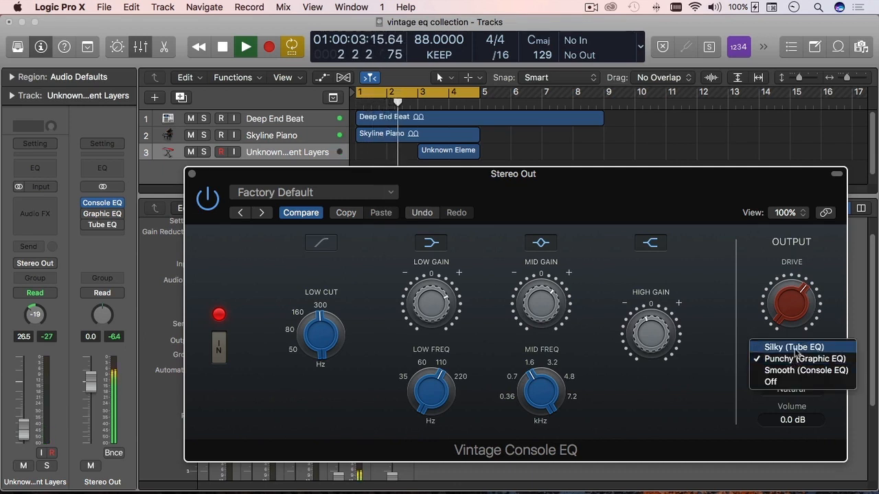
pyautogui.click(793, 347)
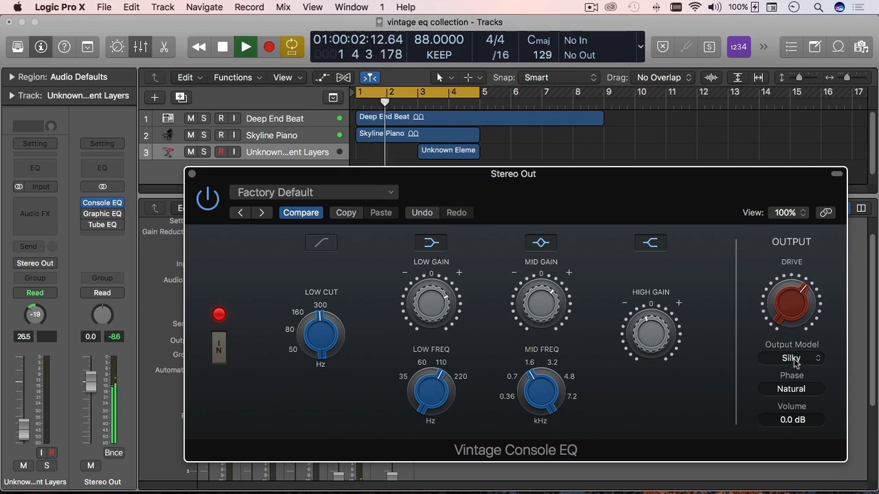
pyautogui.click(222, 46)
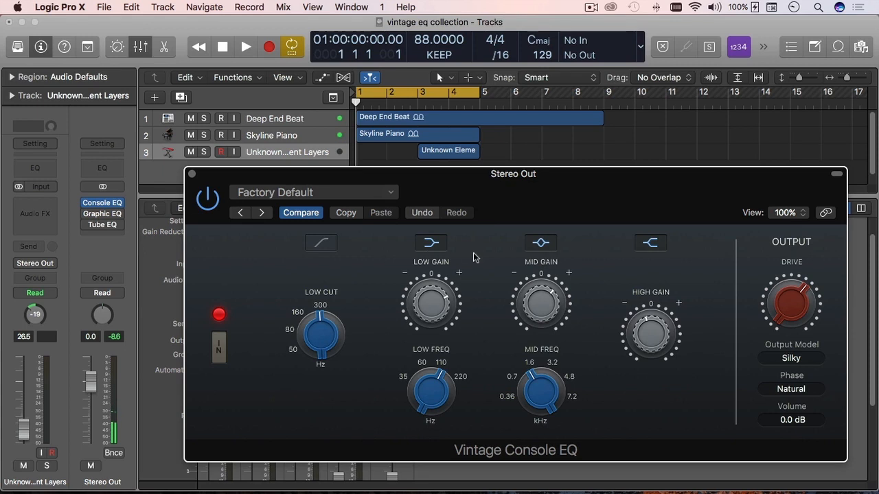
pyautogui.moveTo(429, 337)
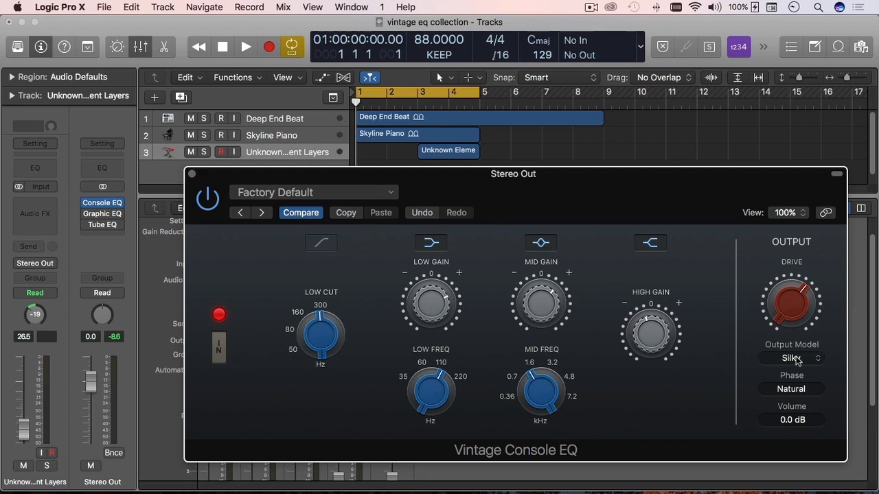
# Switch the output model from Silky back to Smooth (Console EQ).
pyautogui.click(791, 358)
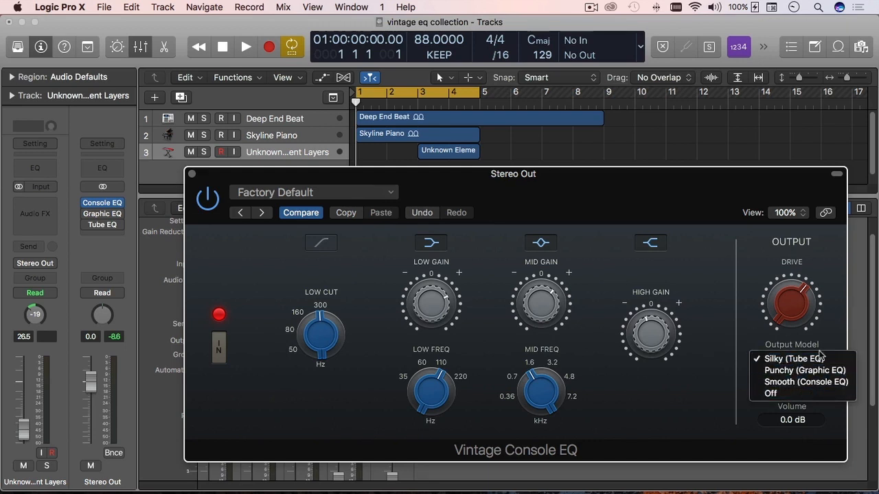
pyautogui.moveTo(804, 370)
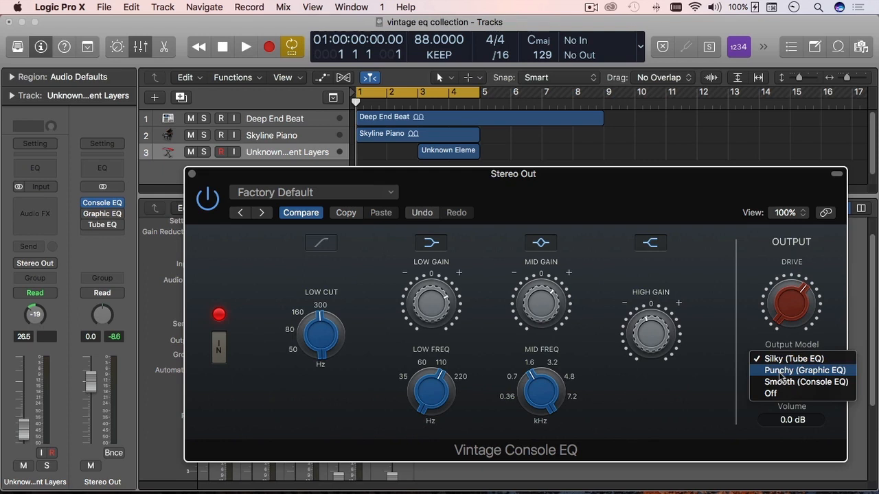
pyautogui.moveTo(793, 358)
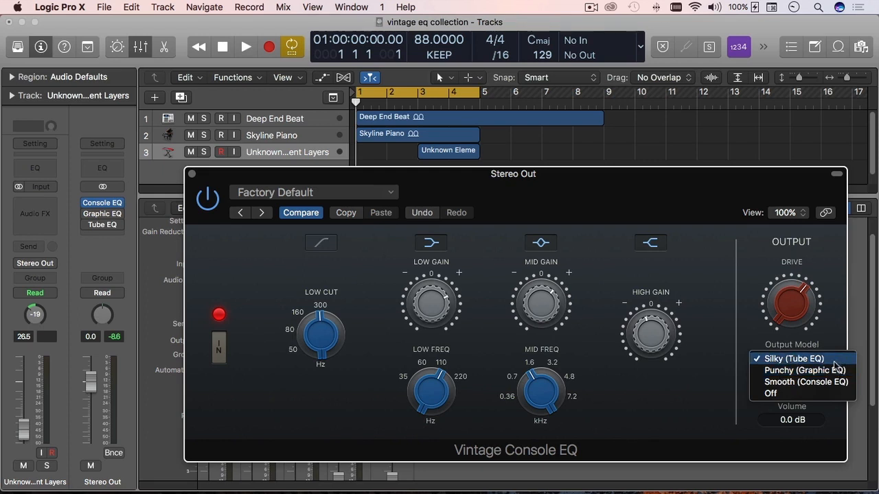
pyautogui.moveTo(779, 370)
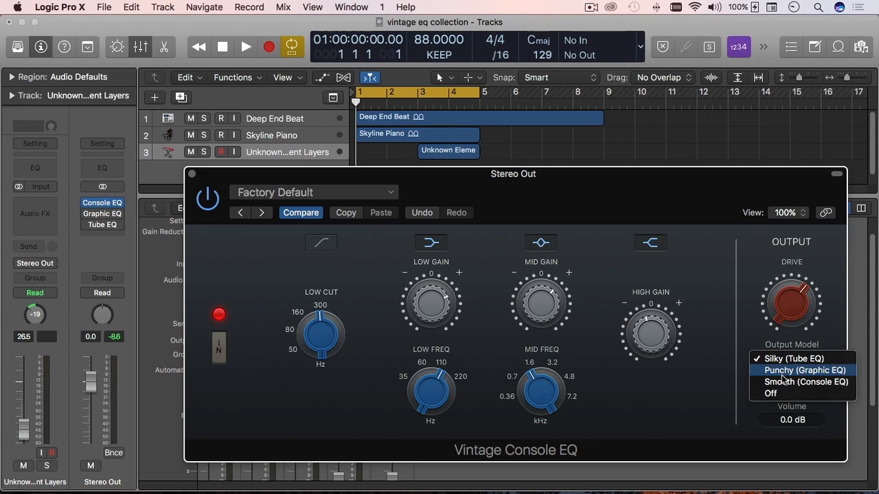
pyautogui.click(806, 381)
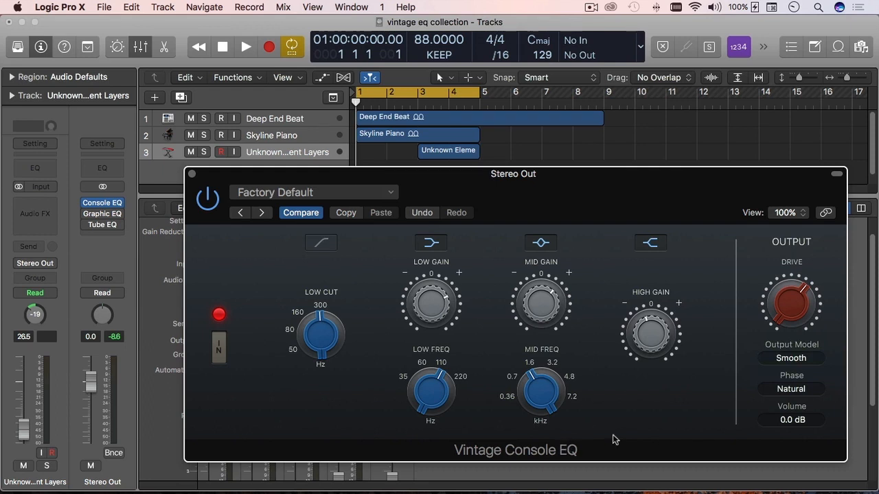
pyautogui.moveTo(728, 394)
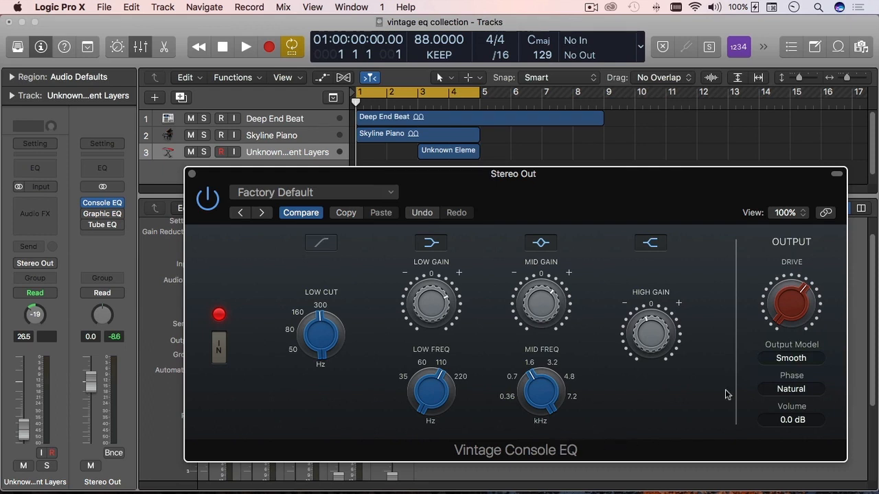
pyautogui.moveTo(631, 374)
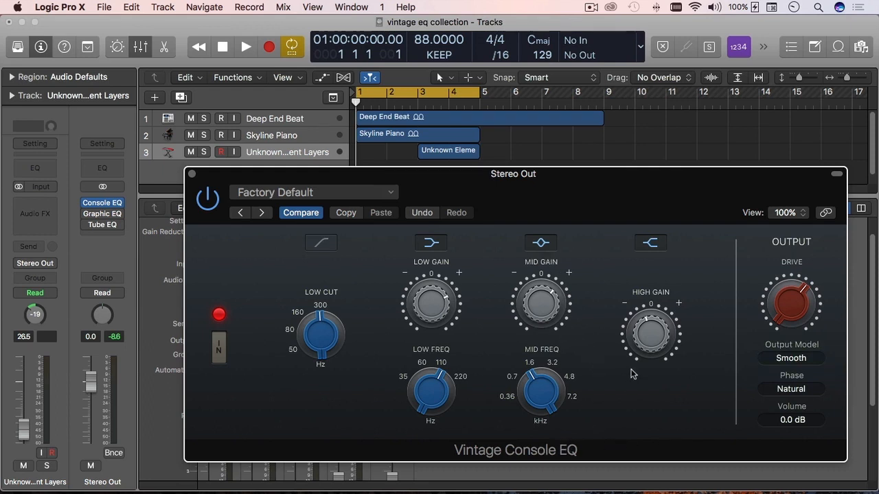
pyautogui.moveTo(628, 393)
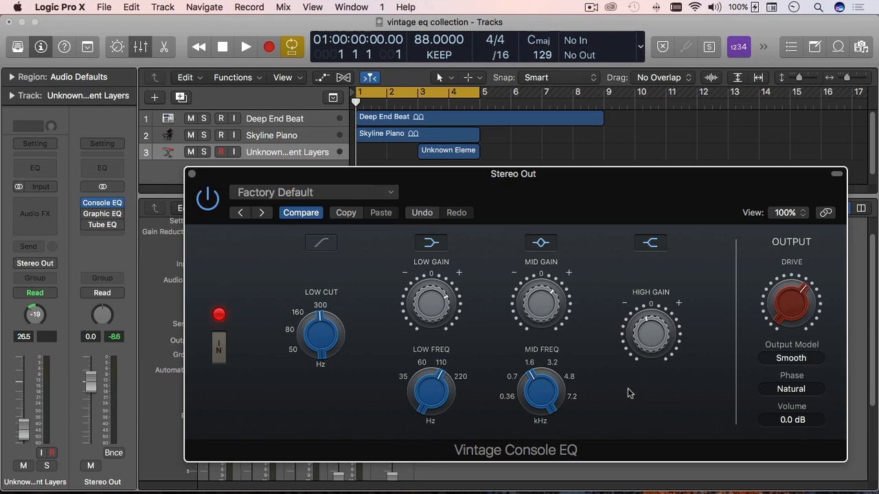
pyautogui.moveTo(538, 458)
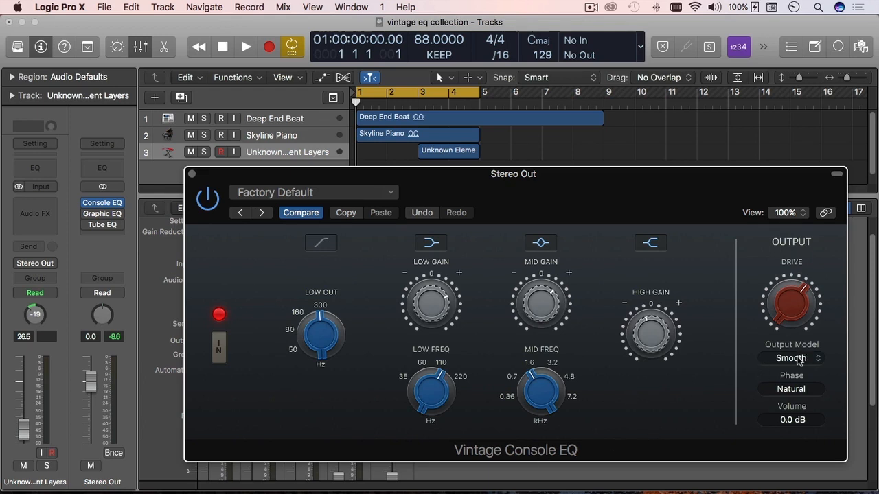
pyautogui.moveTo(757, 400)
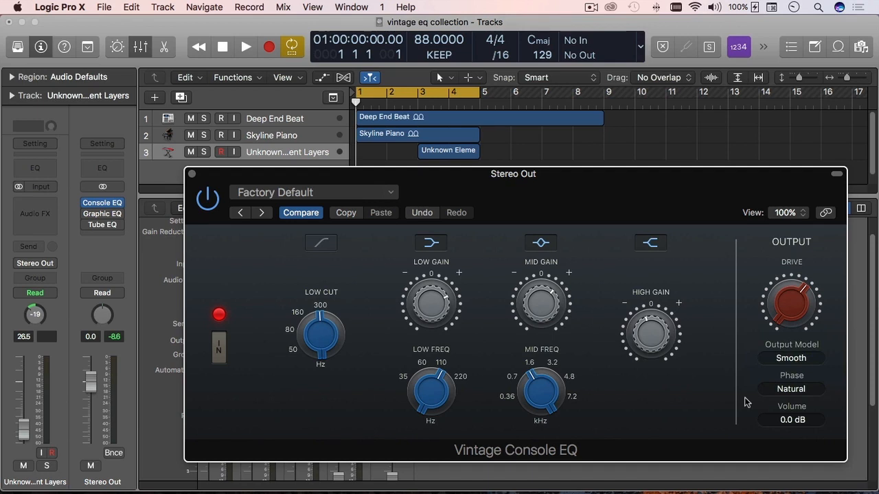
pyautogui.moveTo(616, 399)
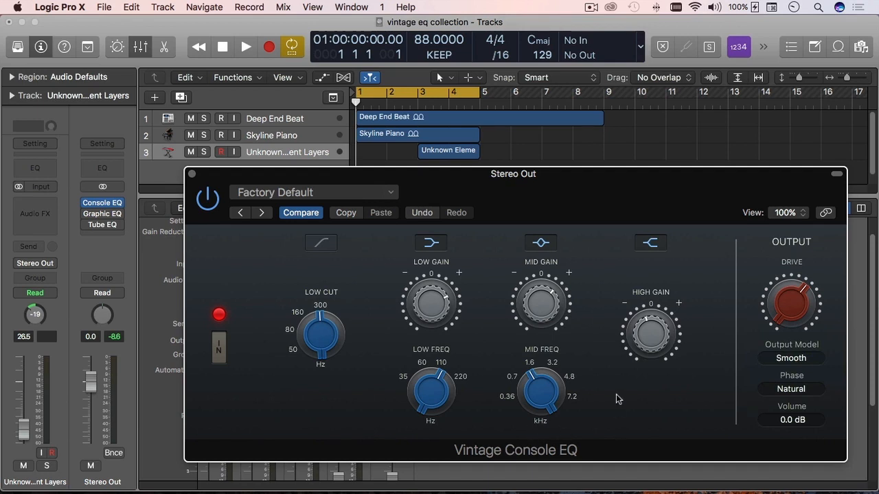
pyautogui.click(790, 357)
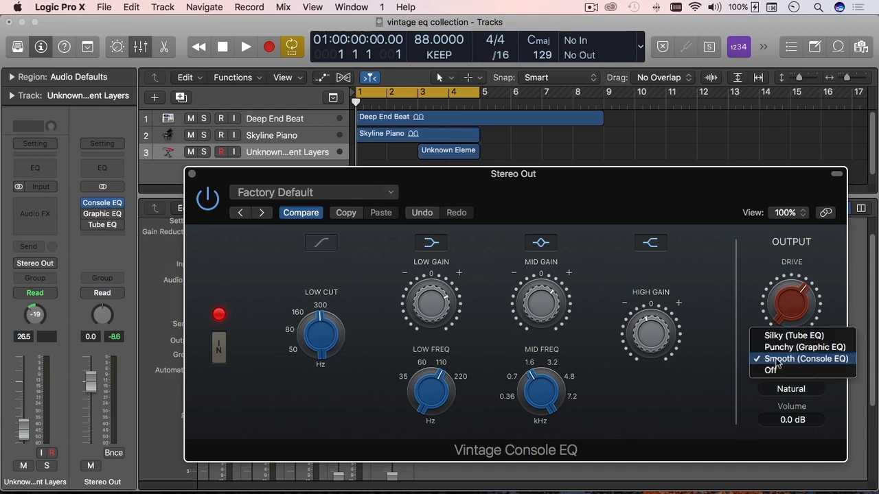
pyautogui.moveTo(790, 358)
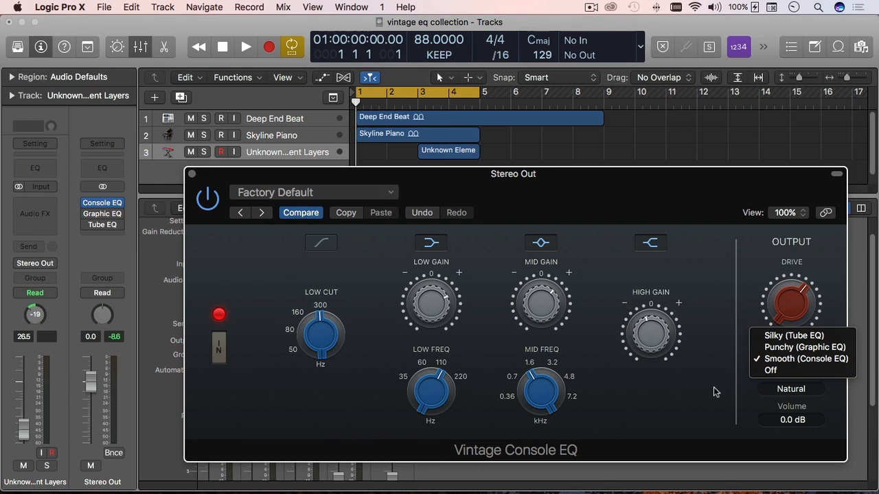
pyautogui.click(804, 359)
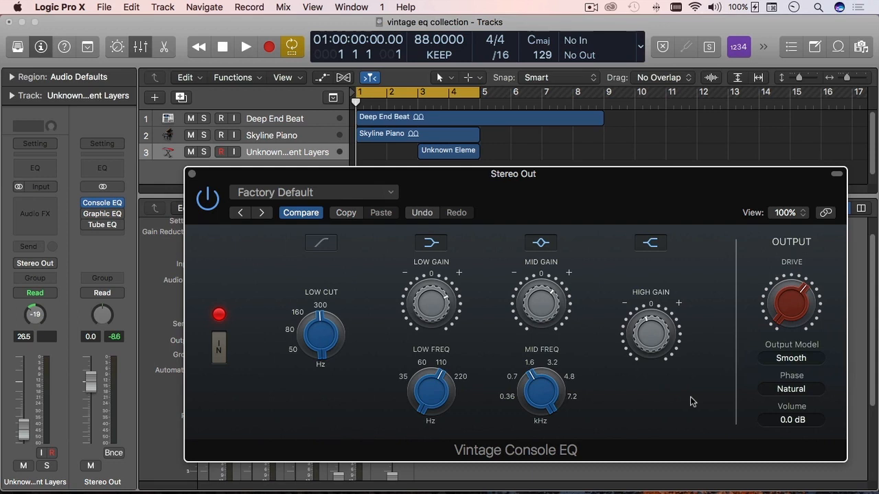
pyautogui.moveTo(664, 392)
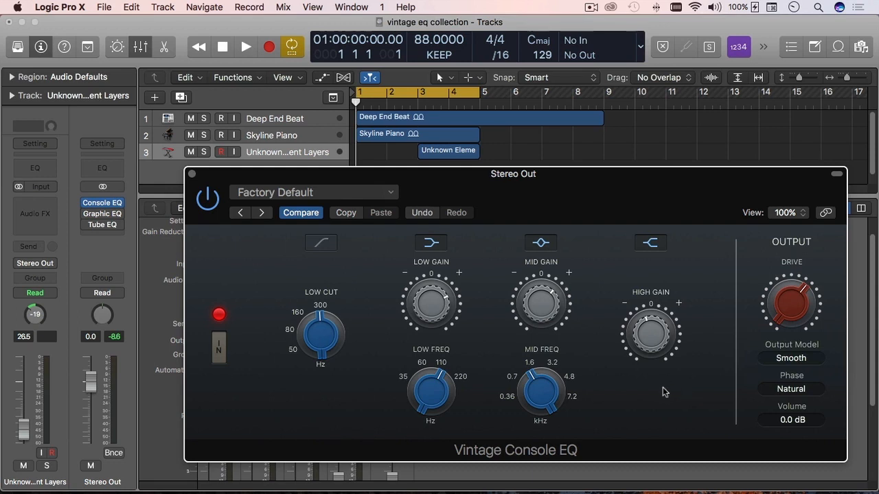
pyautogui.moveTo(638, 391)
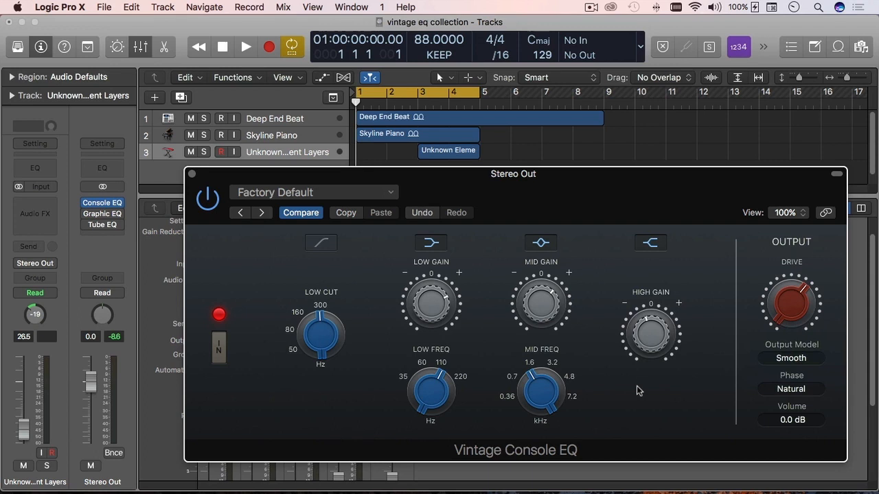